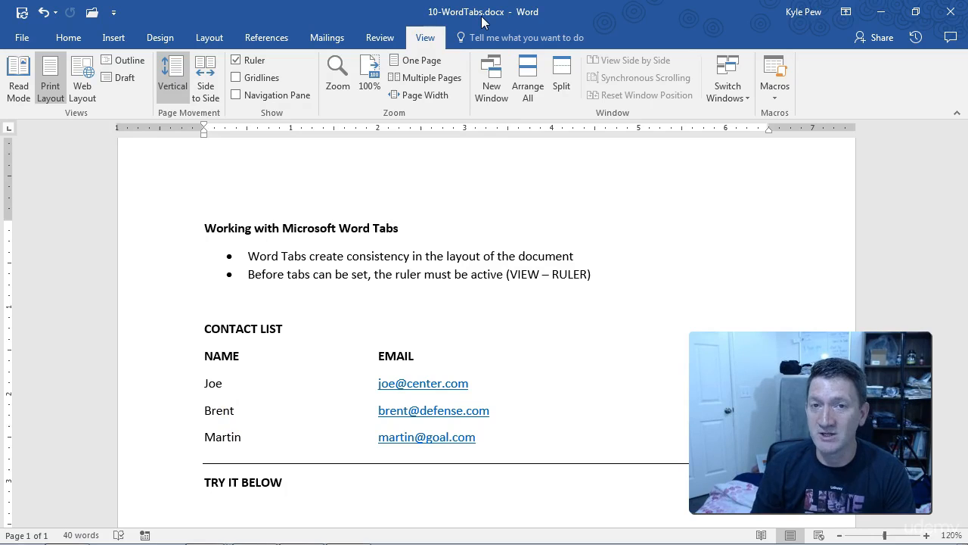
# Place the insertion point at the TRY IT BELOW practice area
pyautogui.click(205, 482)
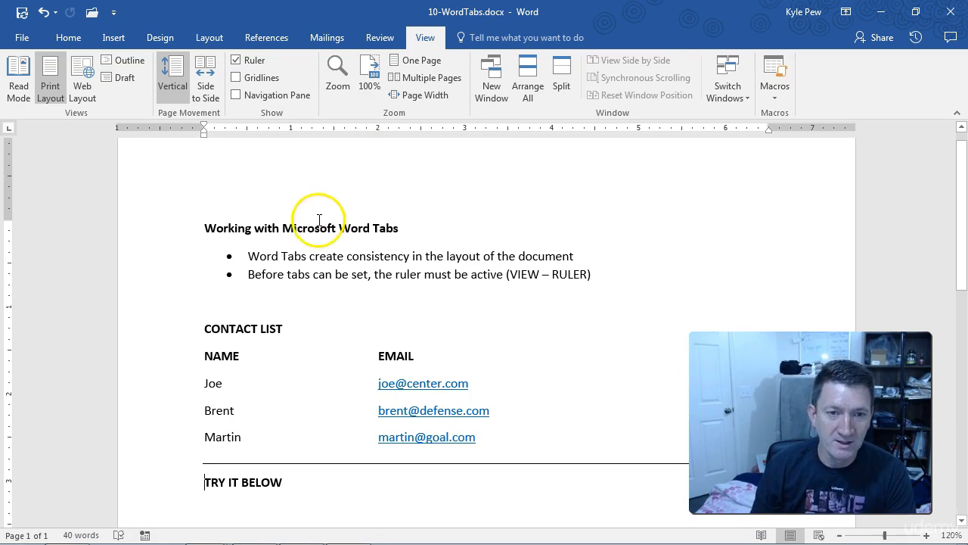
pyautogui.moveTo(351, 129)
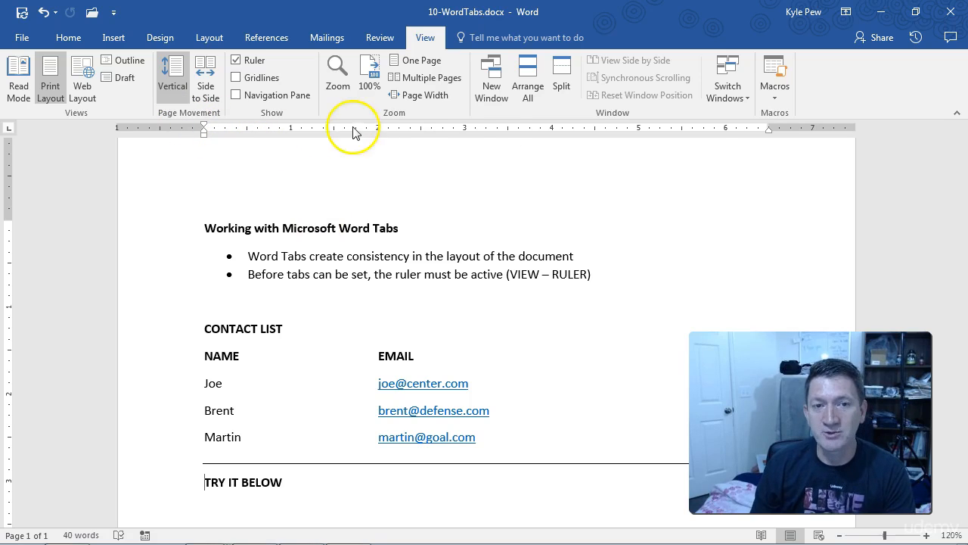
pyautogui.moveTo(703, 130)
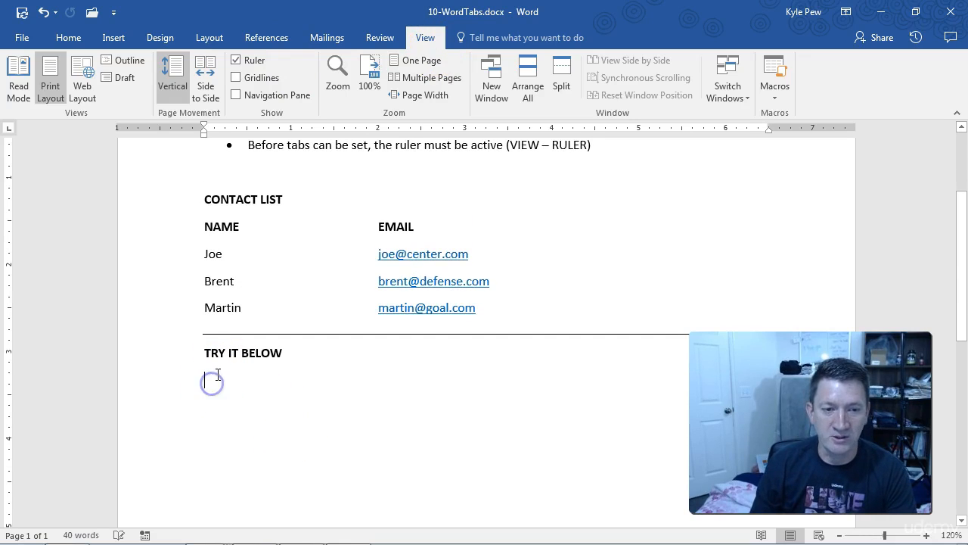
# Enter an uppercase CONTACT LIST heading on the practice line, make it bold, and start a new line
pyautogui.click(204, 379)
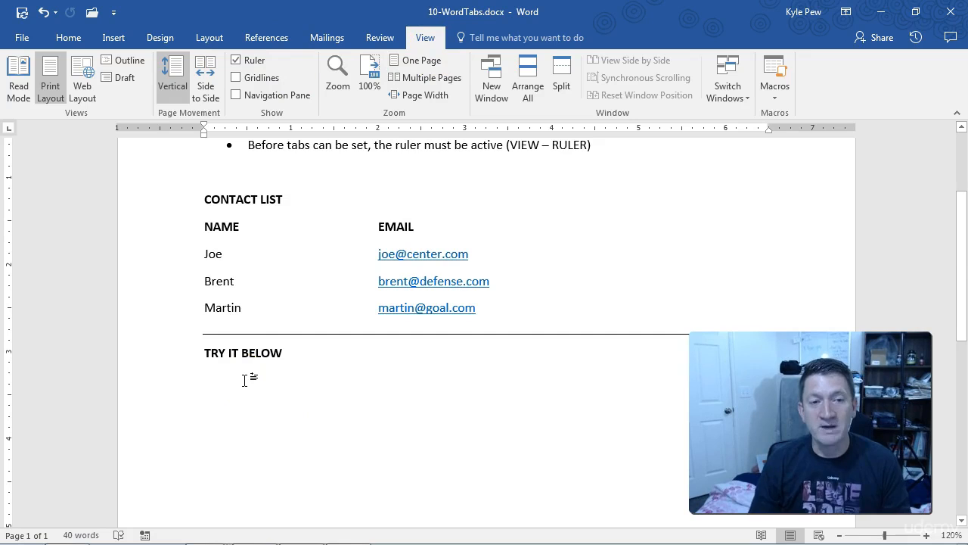
pyautogui.click(206, 378)
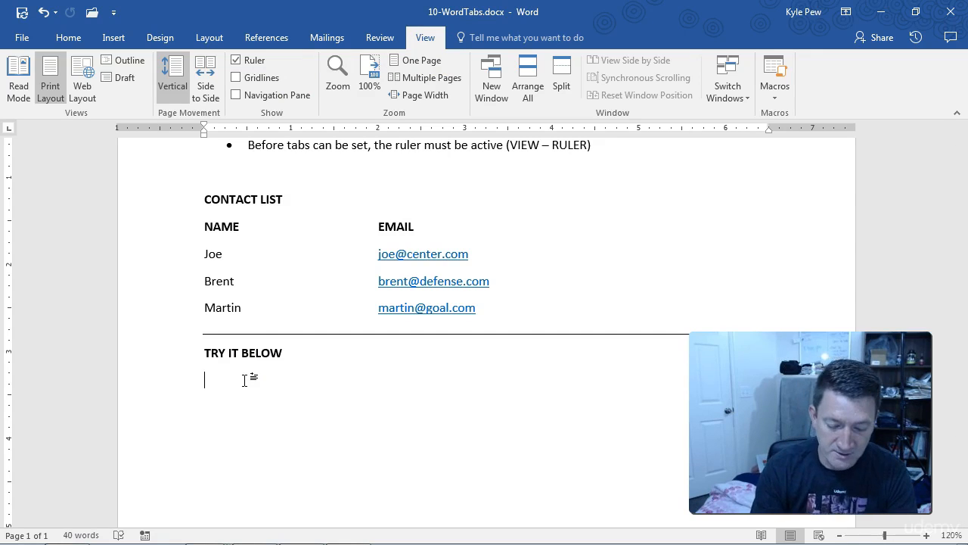
pyautogui.write('Contact')
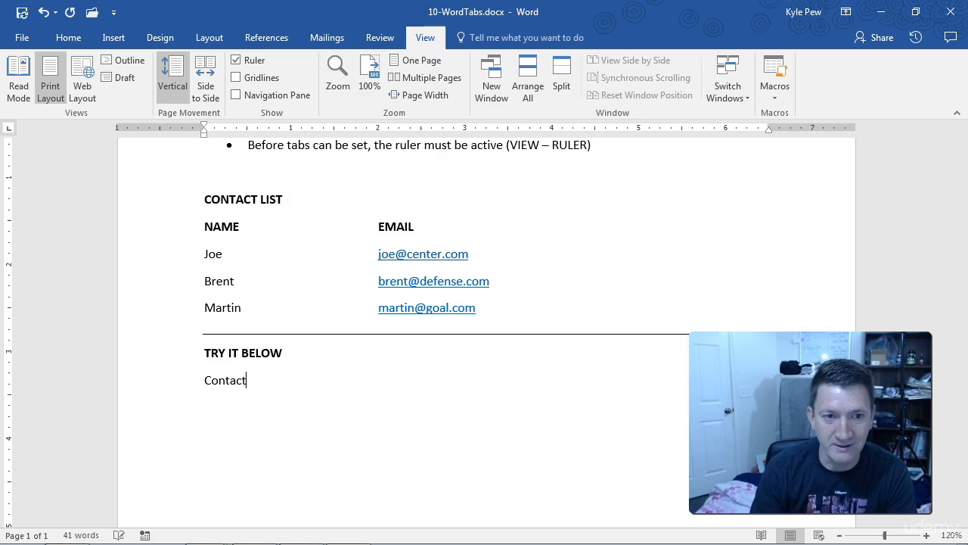
pyautogui.press('BackSpace')
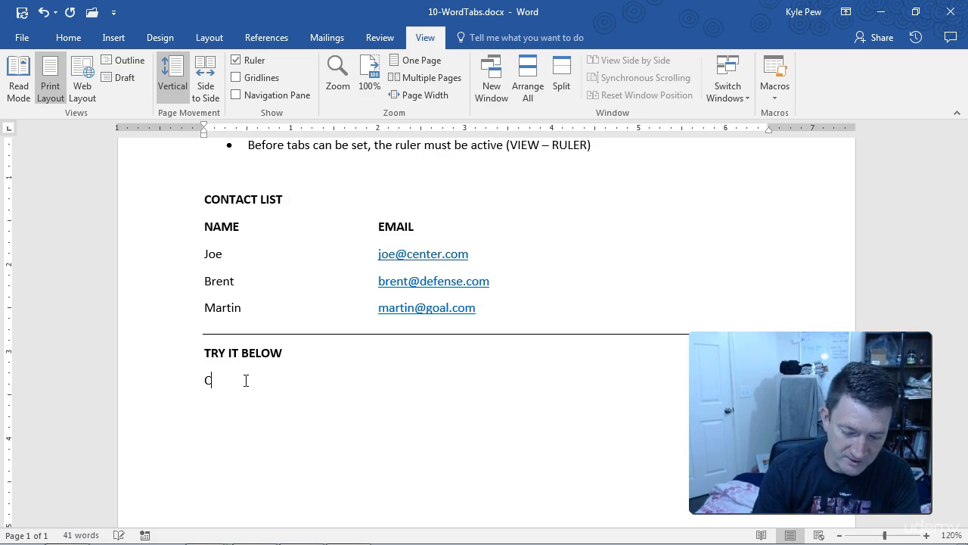
pyautogui.write('ONTACT')
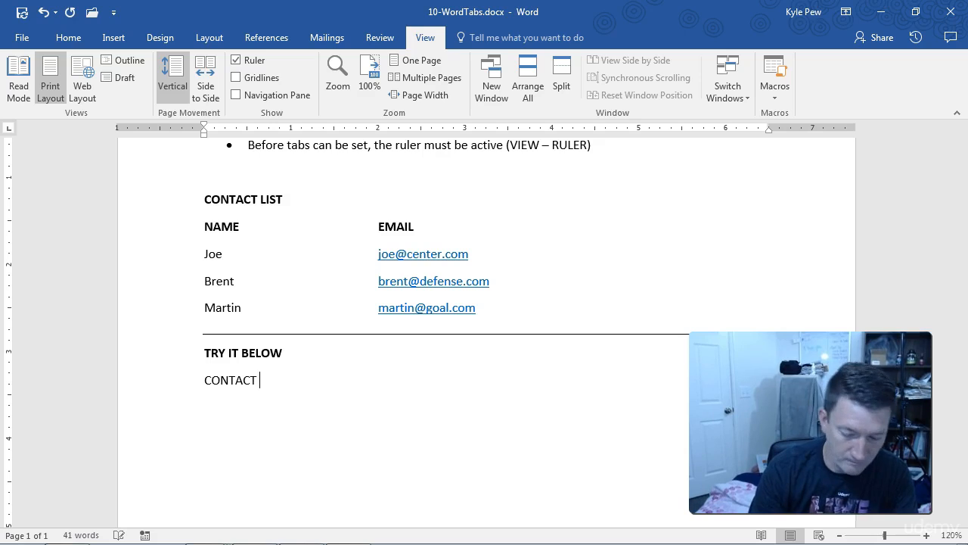
pyautogui.write('LIST')
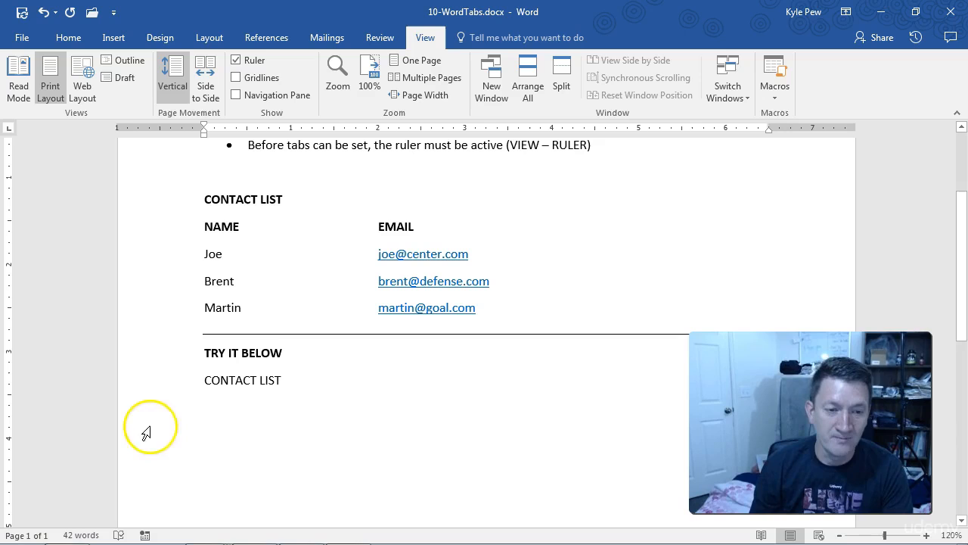
pyautogui.doubleClick(242, 380)
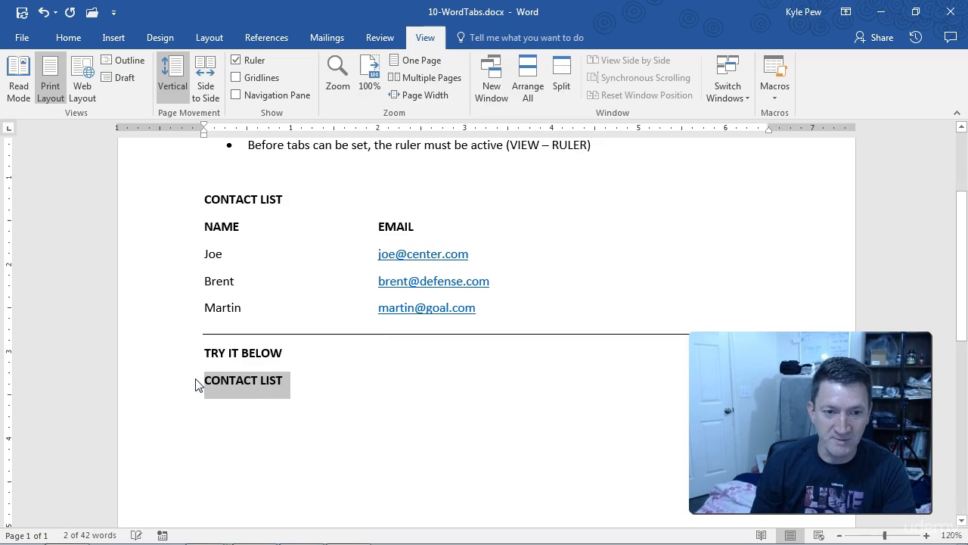
pyautogui.click(220, 405)
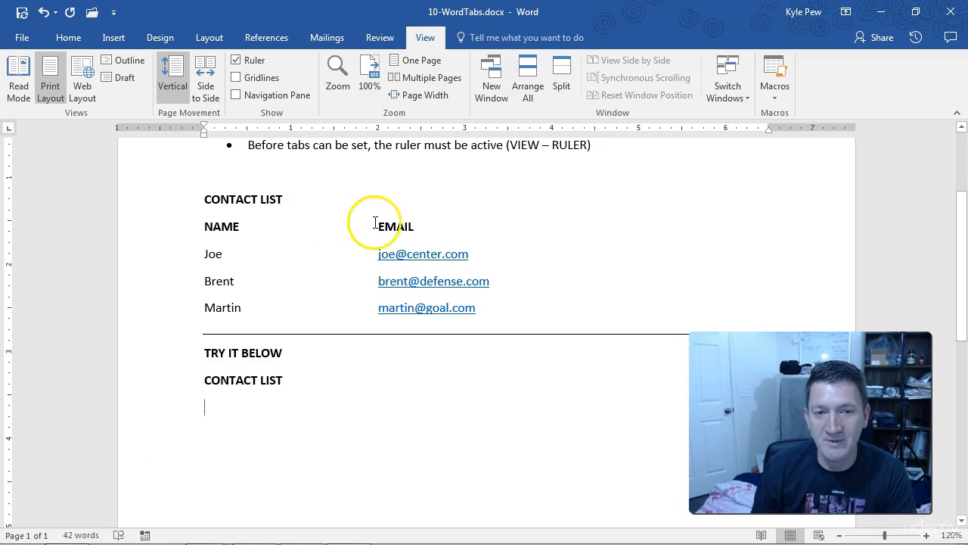
pyautogui.moveTo(325, 302)
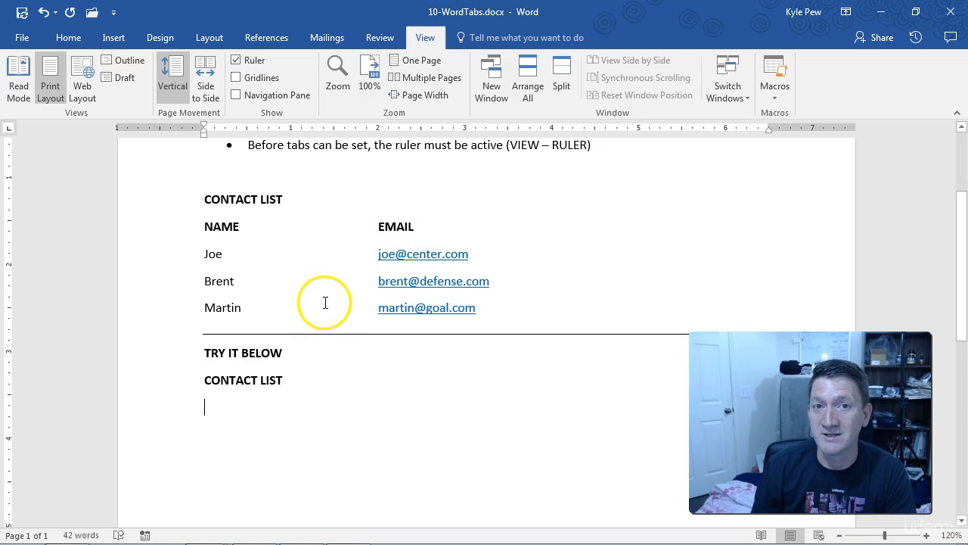
pyautogui.moveTo(512, 227)
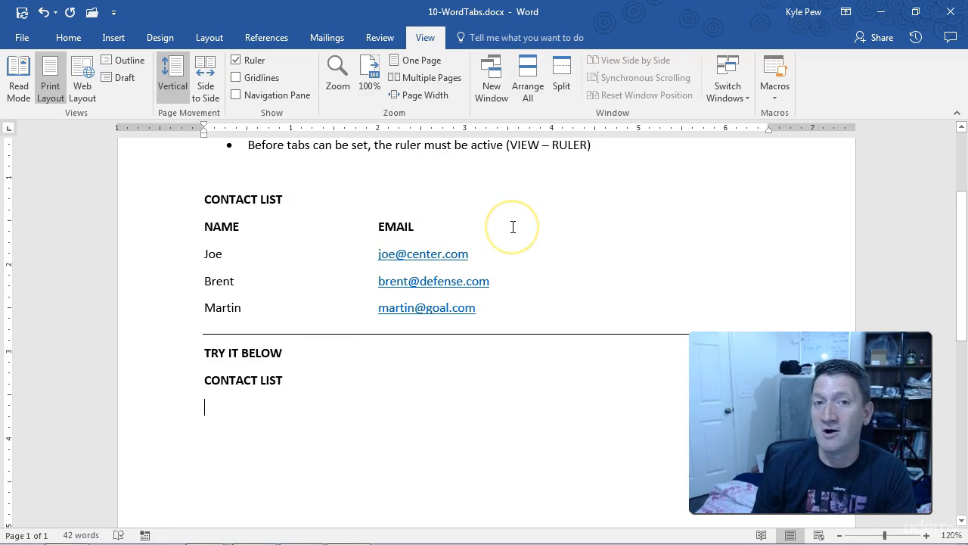
pyautogui.moveTo(566, 221)
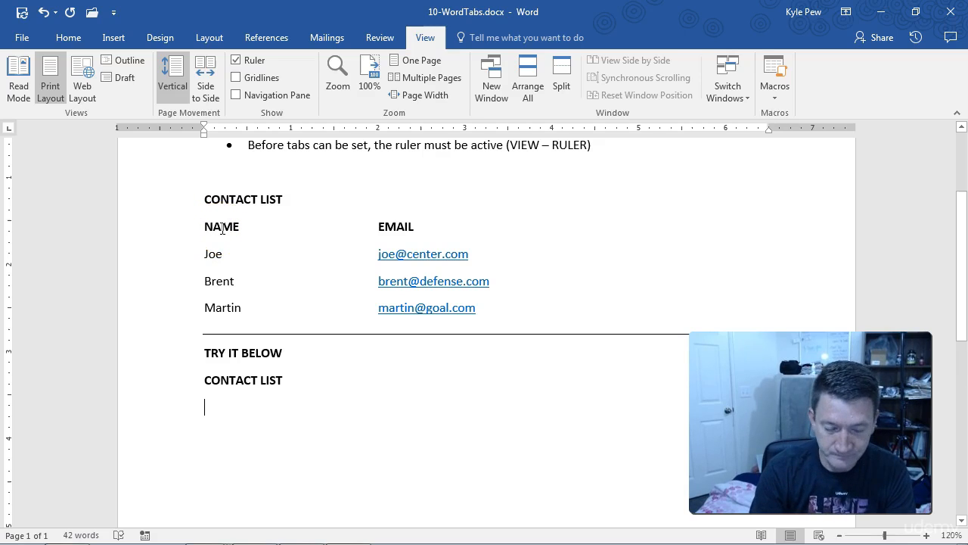
# Enter the NAME column heading on the line below CONTACT LIST
pyautogui.write('NAME')
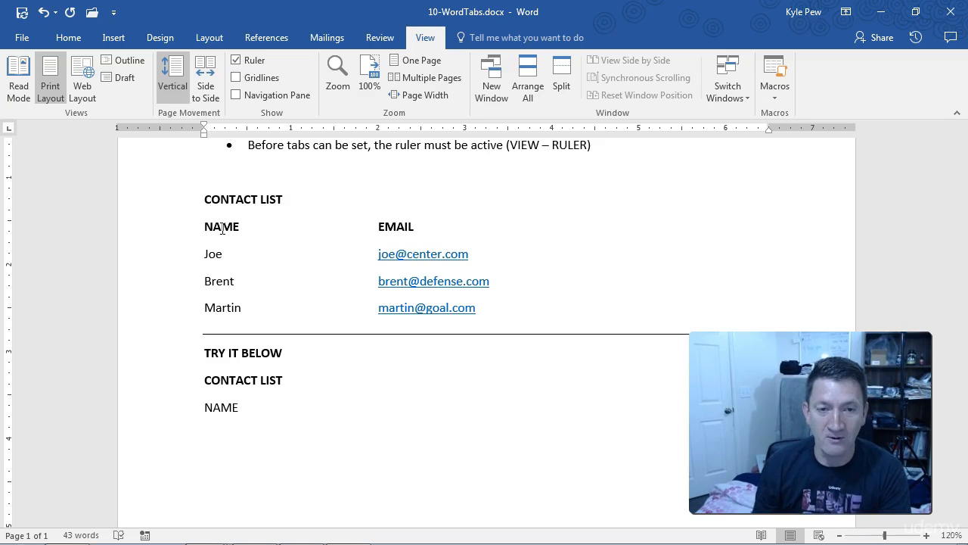
pyautogui.click(239, 407)
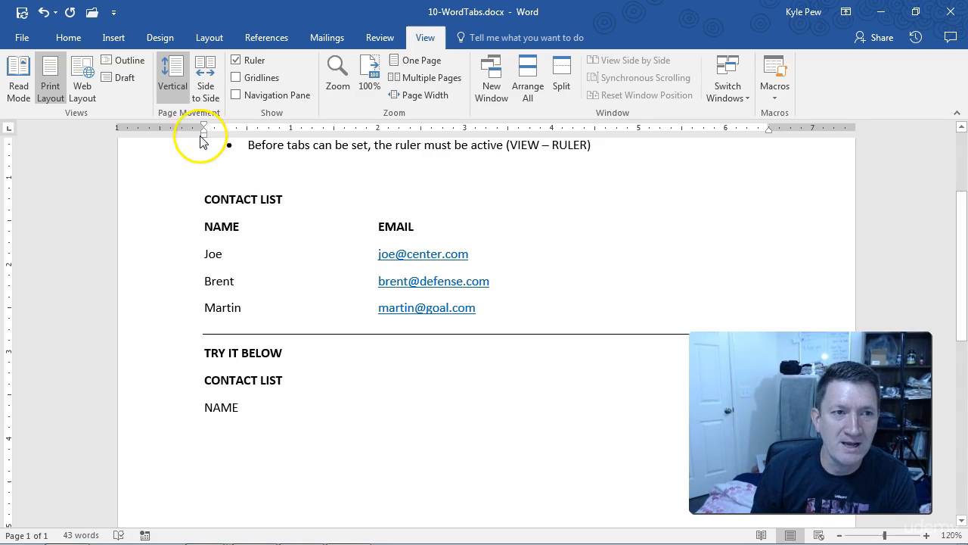
# Show formatting marks and remove the stray tab after NAME on the practice line
pyautogui.click(68, 37)
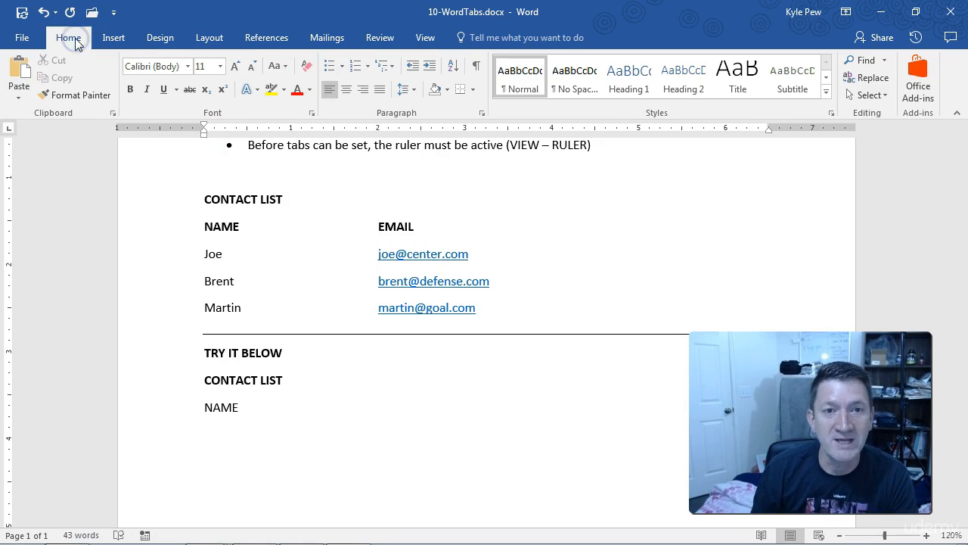
pyautogui.moveTo(476, 68)
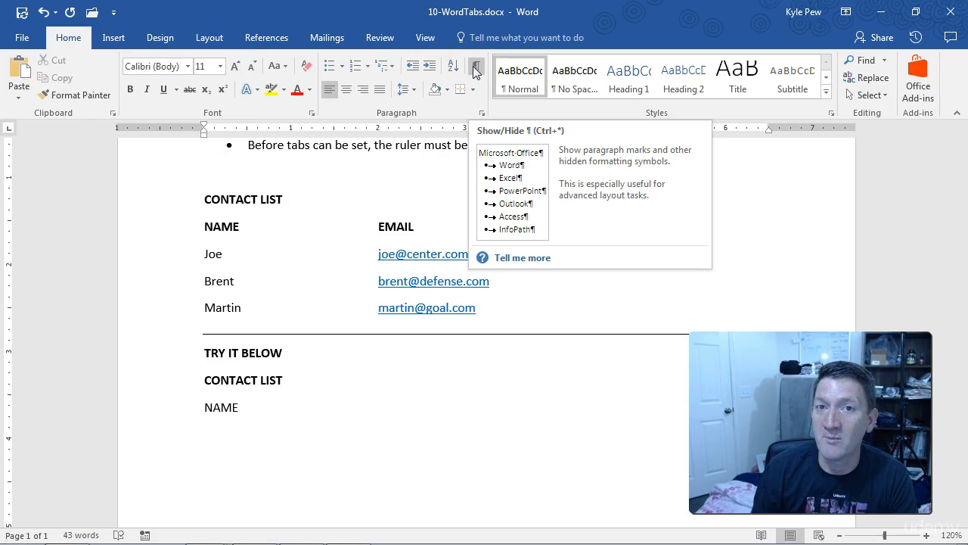
pyautogui.click(474, 66)
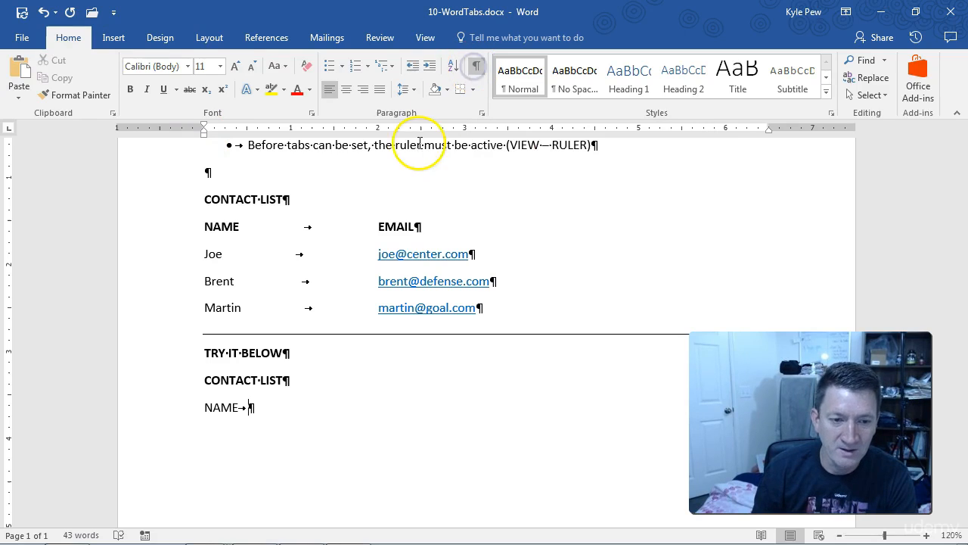
pyautogui.click(246, 409)
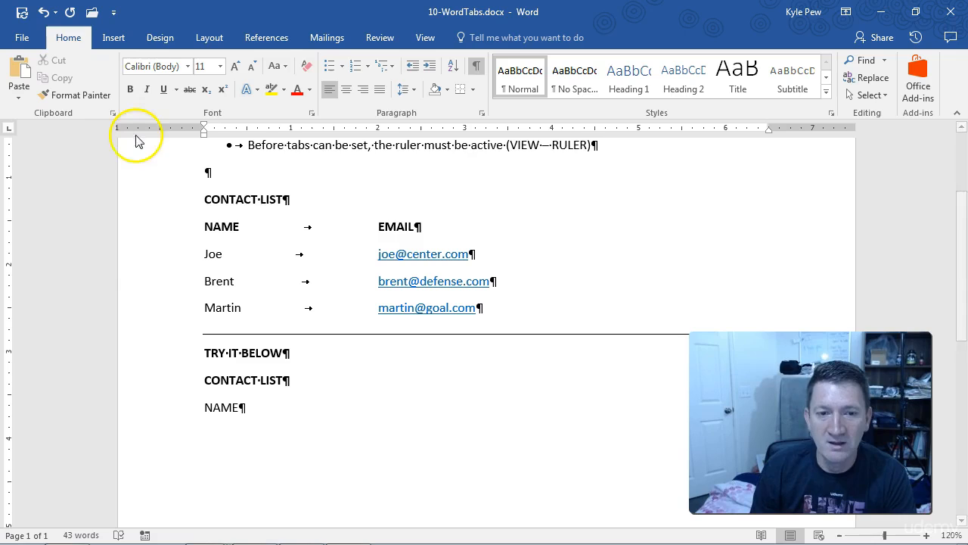
pyautogui.moveTo(382, 135)
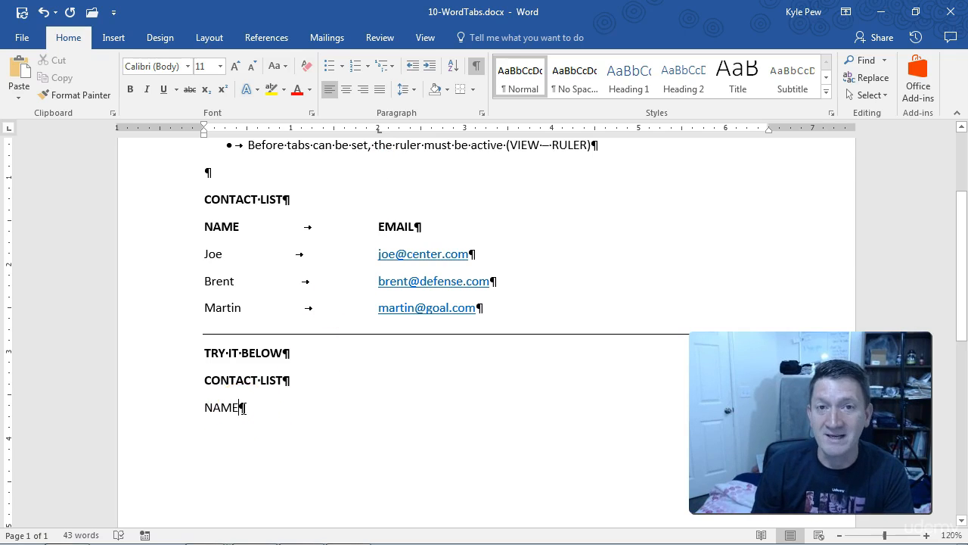
# Add EMAIL after NAME at the 2-inch tab stop, with a tab ready for the next column
pyautogui.press('Tab')
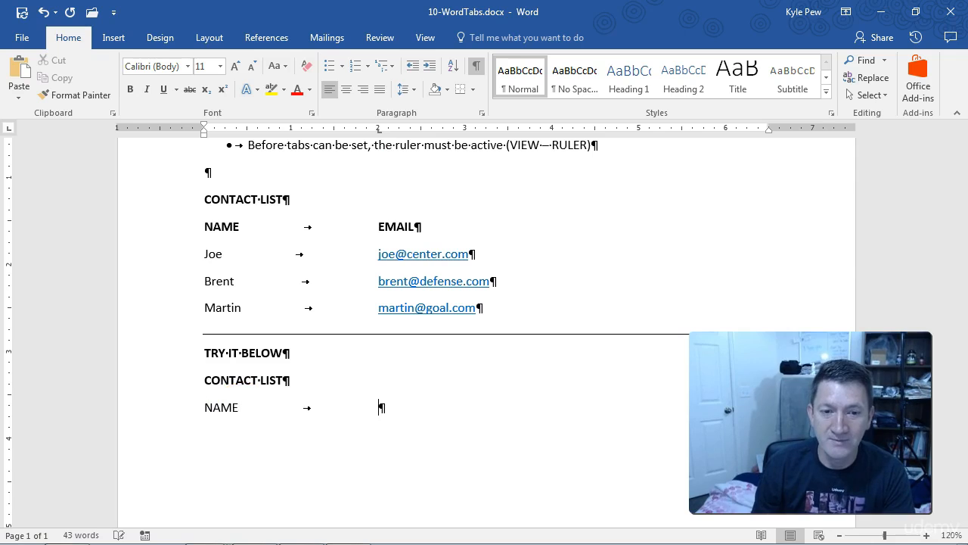
pyautogui.click(381, 407)
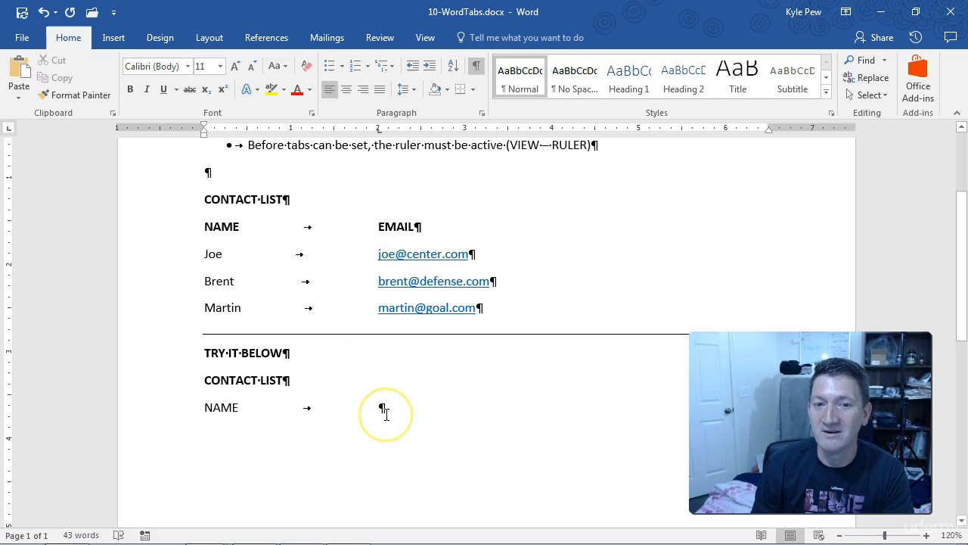
pyautogui.write('EMAIL')
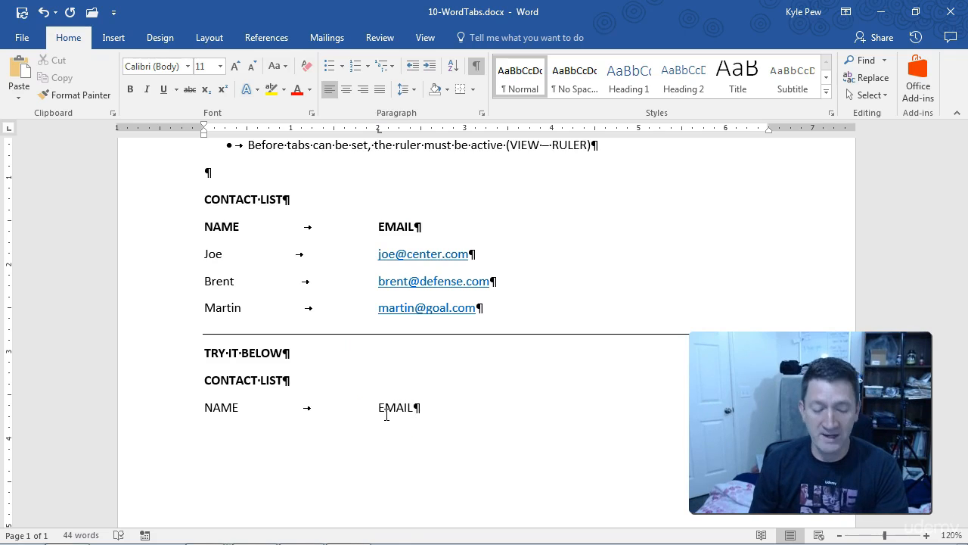
pyautogui.press('tab')
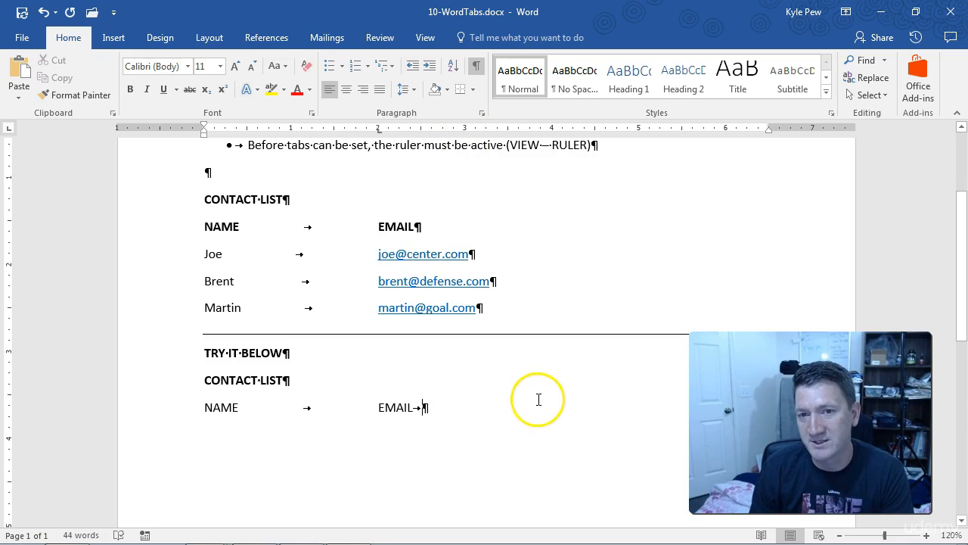
pyautogui.moveTo(595, 410)
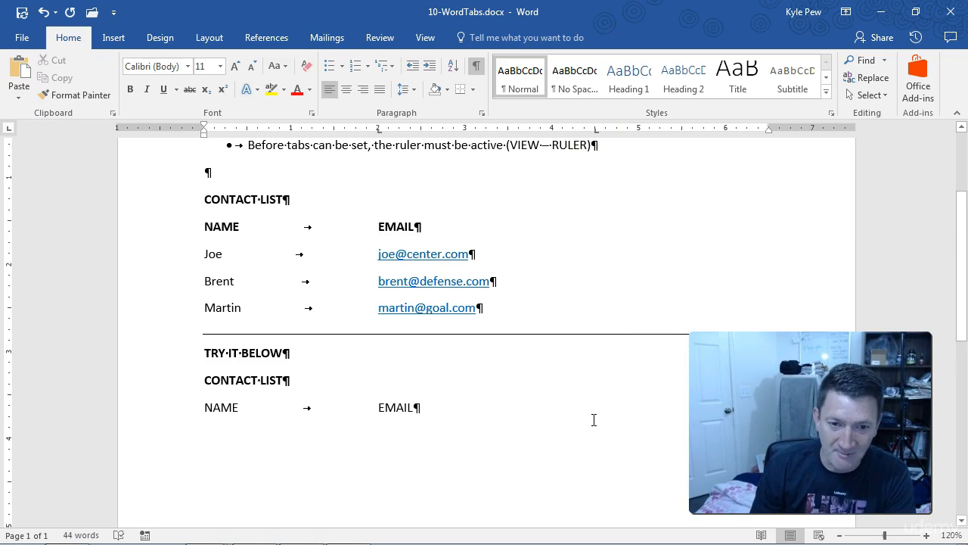
# Enter POSITION as the third column heading at the 4.5-inch tab stop
pyautogui.write('P')
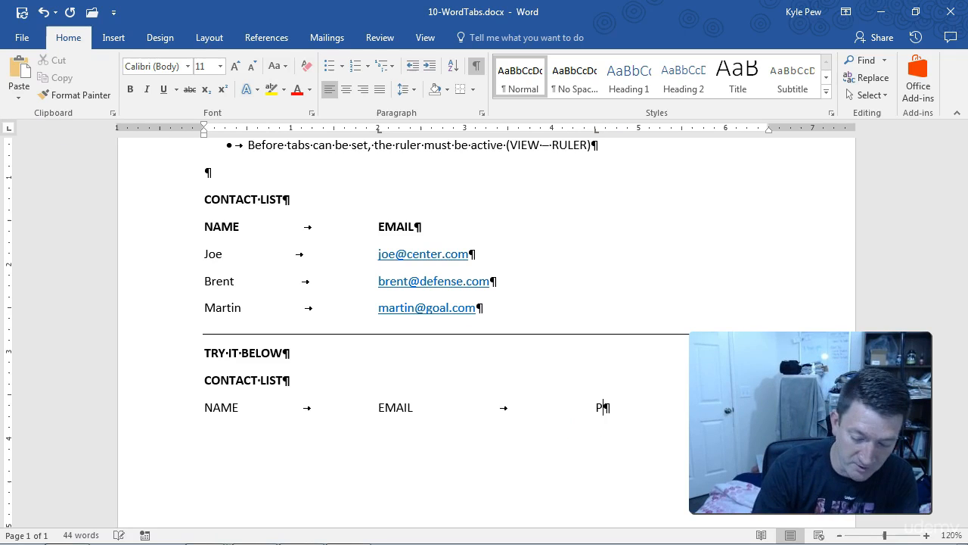
pyautogui.write('OSITION')
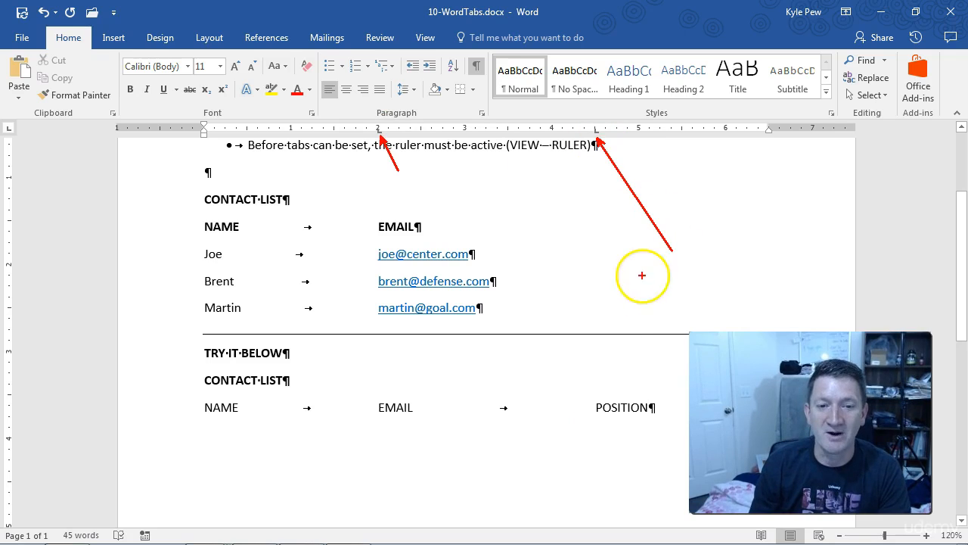
pyautogui.moveTo(311, 414)
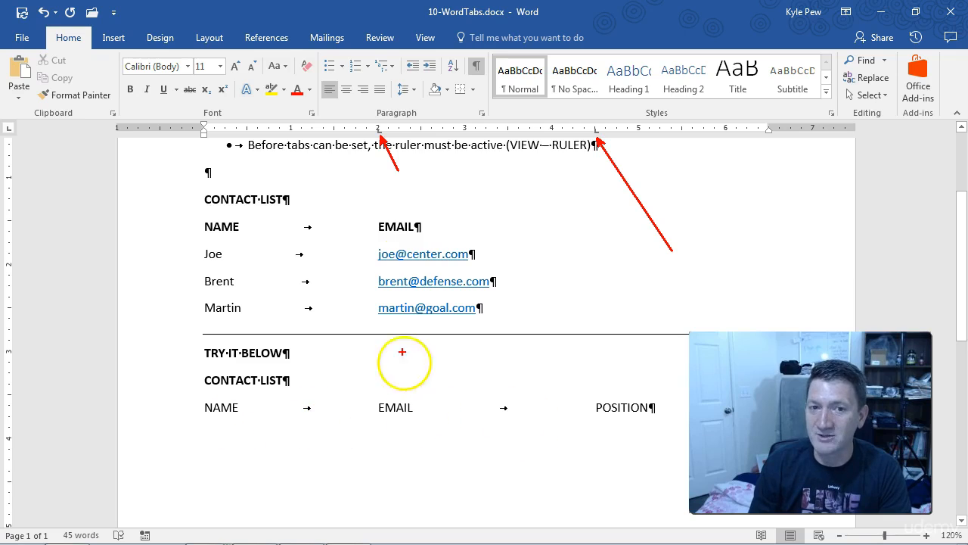
pyautogui.moveTo(450, 132)
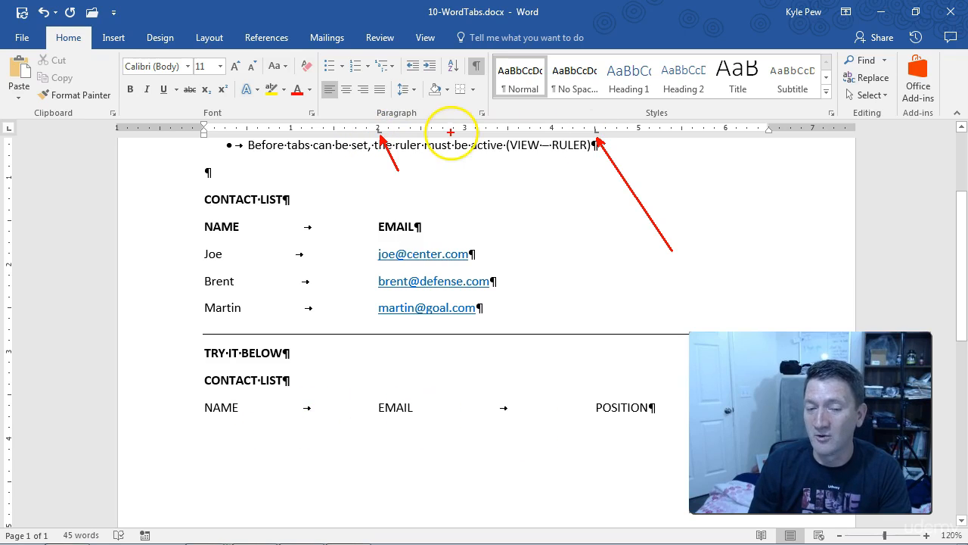
pyautogui.moveTo(605, 137)
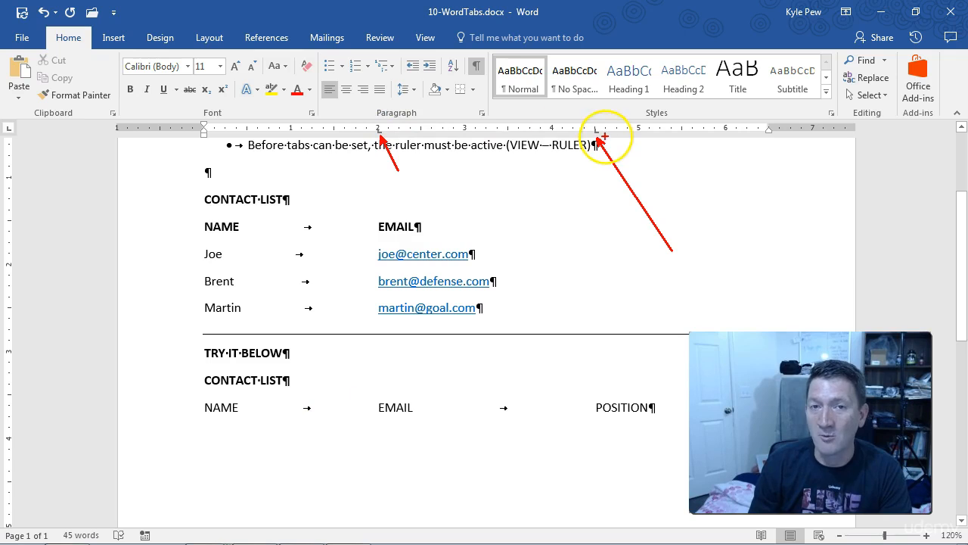
pyautogui.moveTo(504, 315)
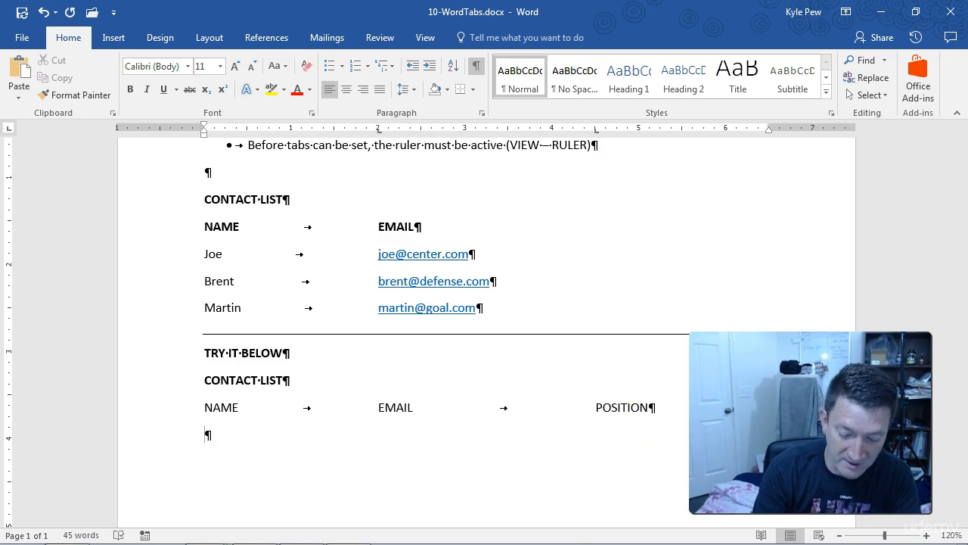
pyautogui.write('Joe')
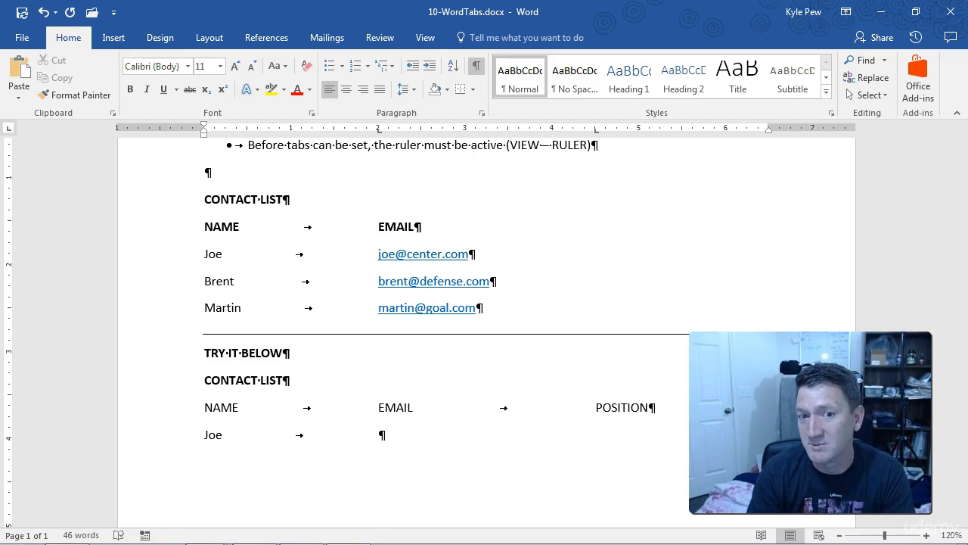
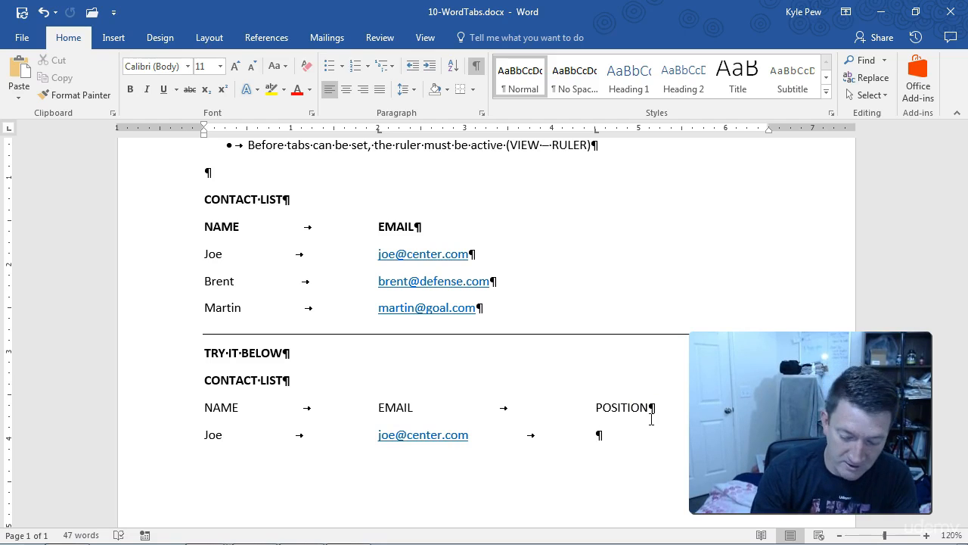
pyautogui.write('CE')
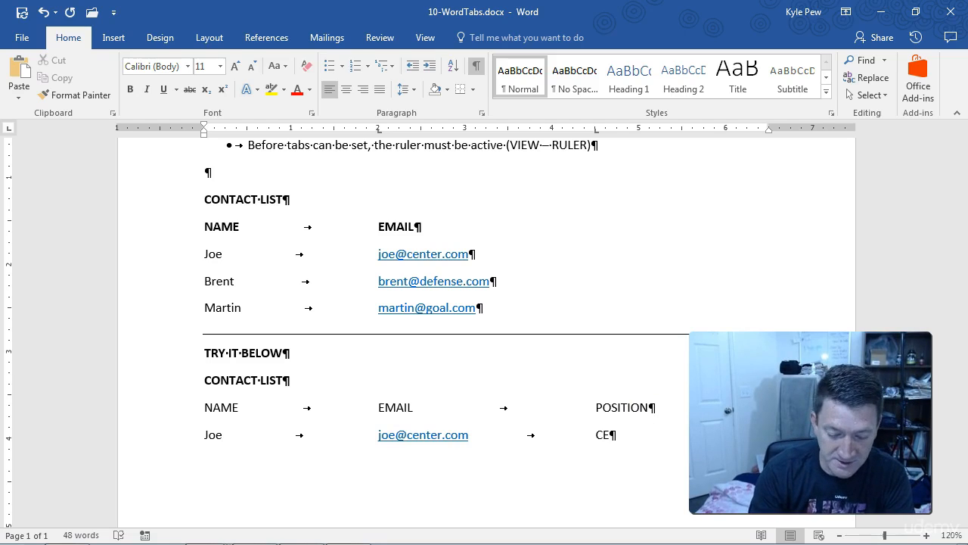